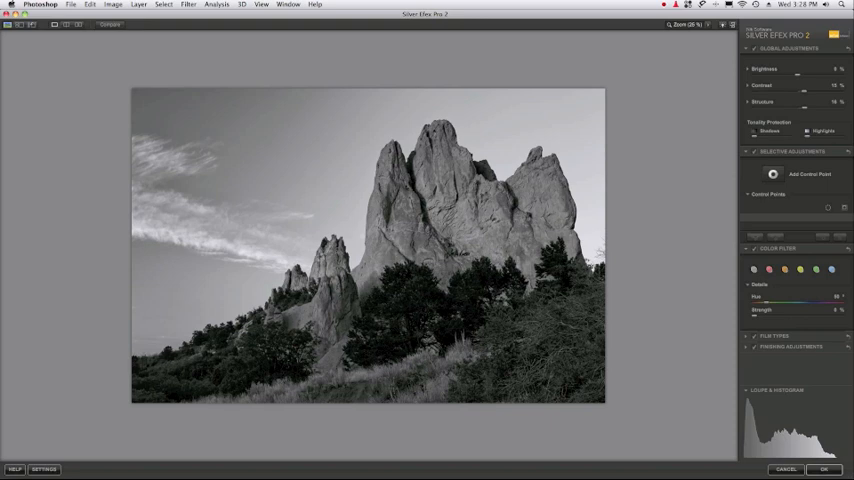
mouse_move(519, 110)
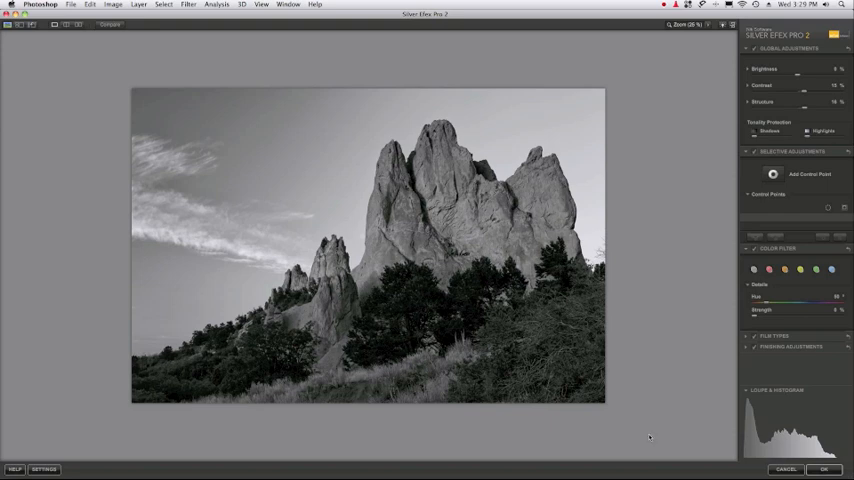
mouse_move(758, 428)
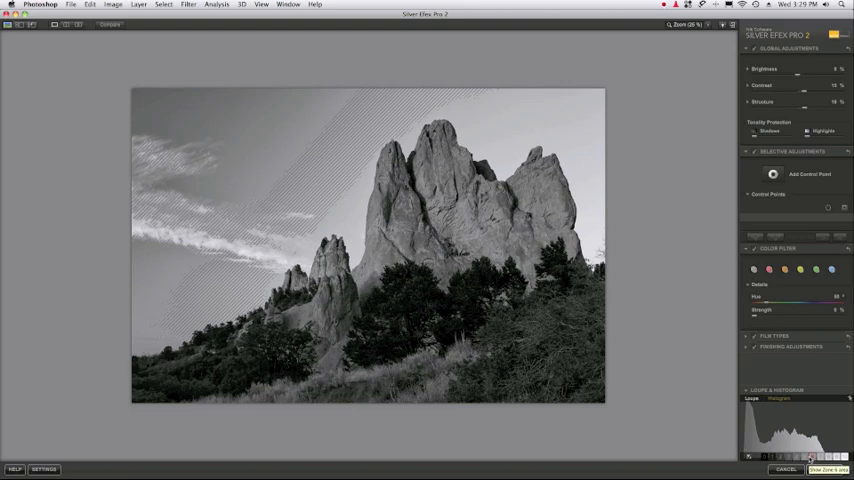
Step: Highlight the zone 6 and zone 5 sky areas using the zone strip swatches
left_click(808, 457)
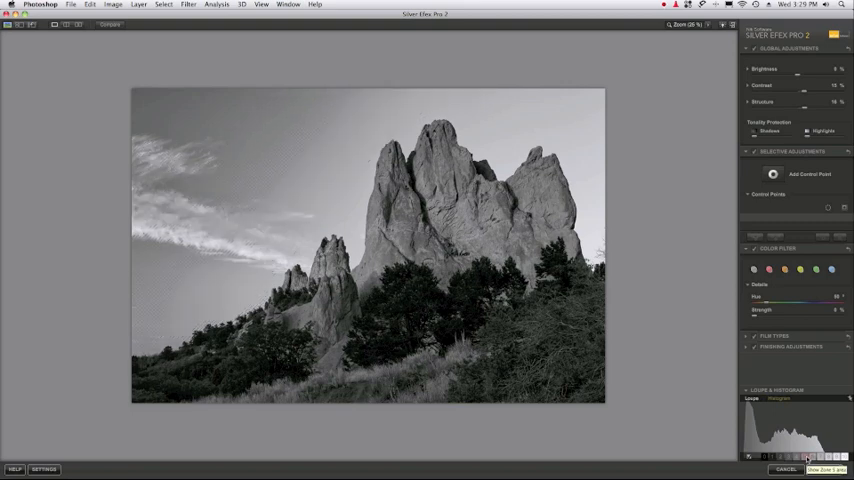
left_click(809, 457)
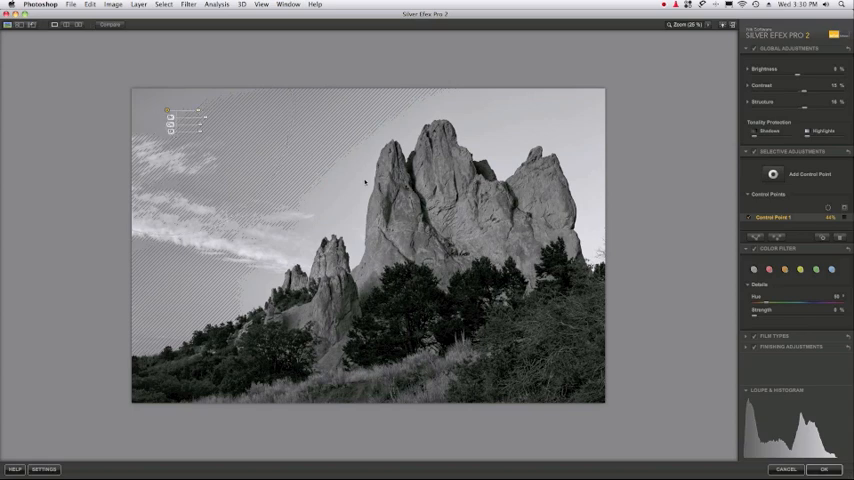
mouse_move(754, 176)
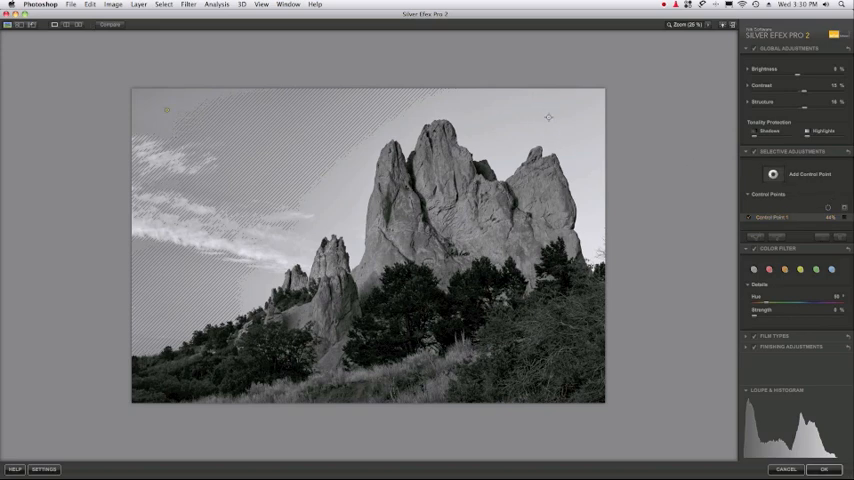
Step: Place Control Point 2 in the upper-right sky beside the tallest peak
left_click(548, 120)
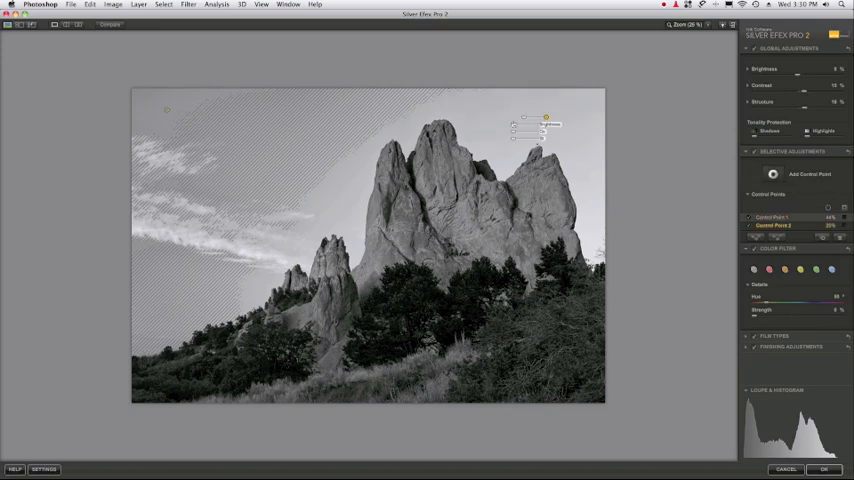